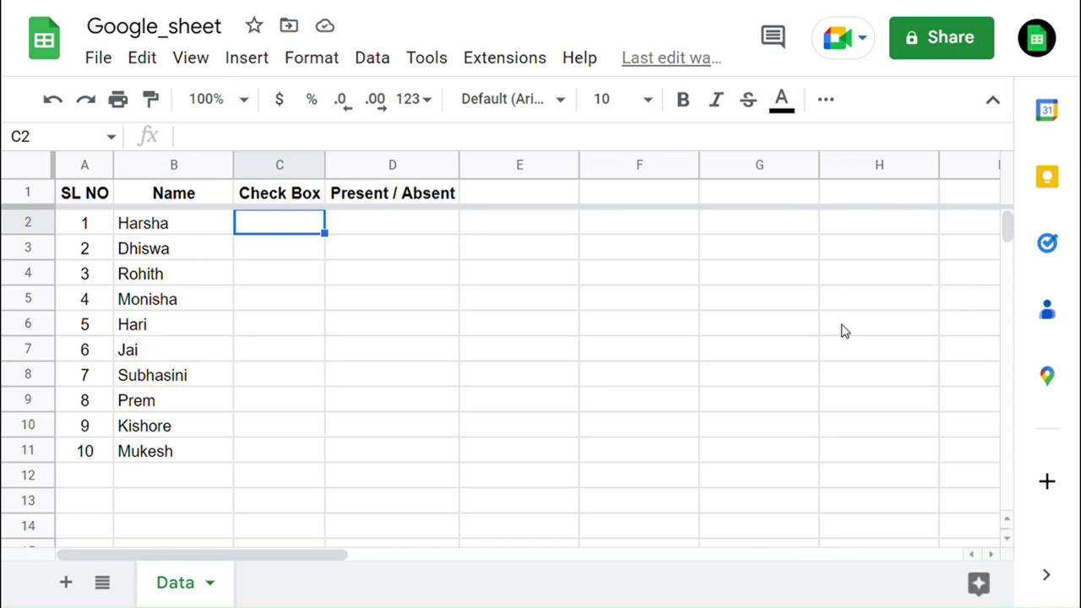
Step: Insert unchecked checkboxes into C2:C11 beside all ten student names
{"action": "left_click_drag", "start_coordinate": [280, 223], "coordinate": [280, 425]}
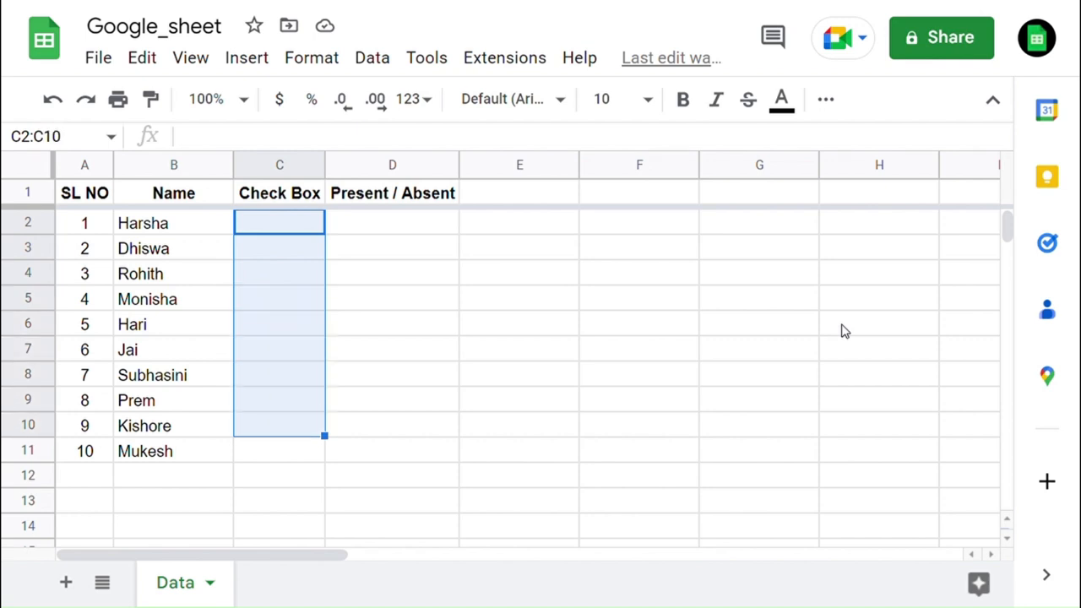
{"action": "left_click_drag", "start_coordinate": [324, 435], "coordinate": [324, 459]}
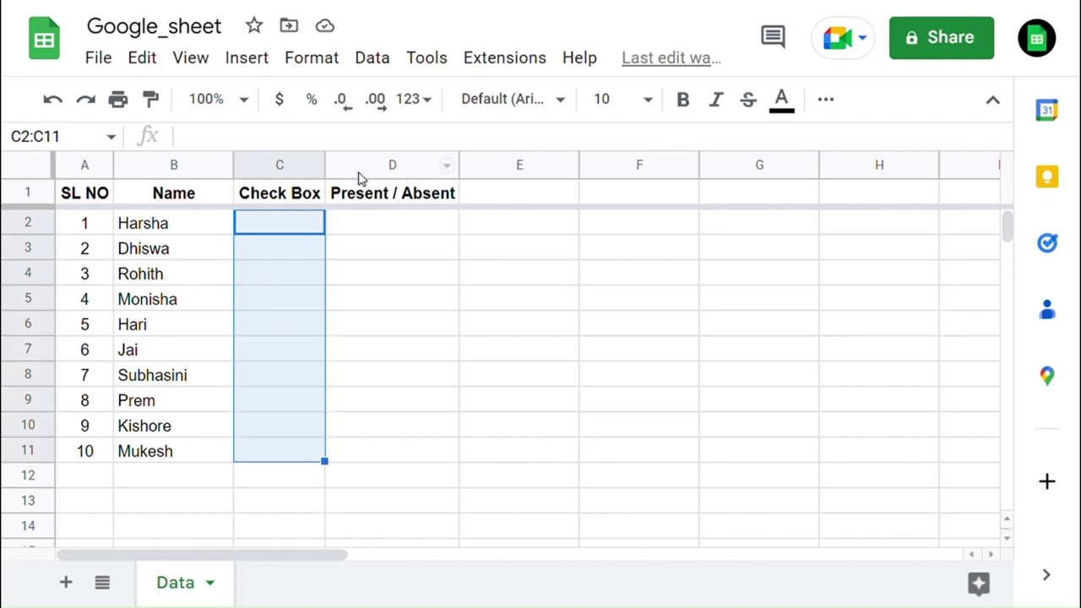
{"action": "left_click", "coordinate": [246, 57]}
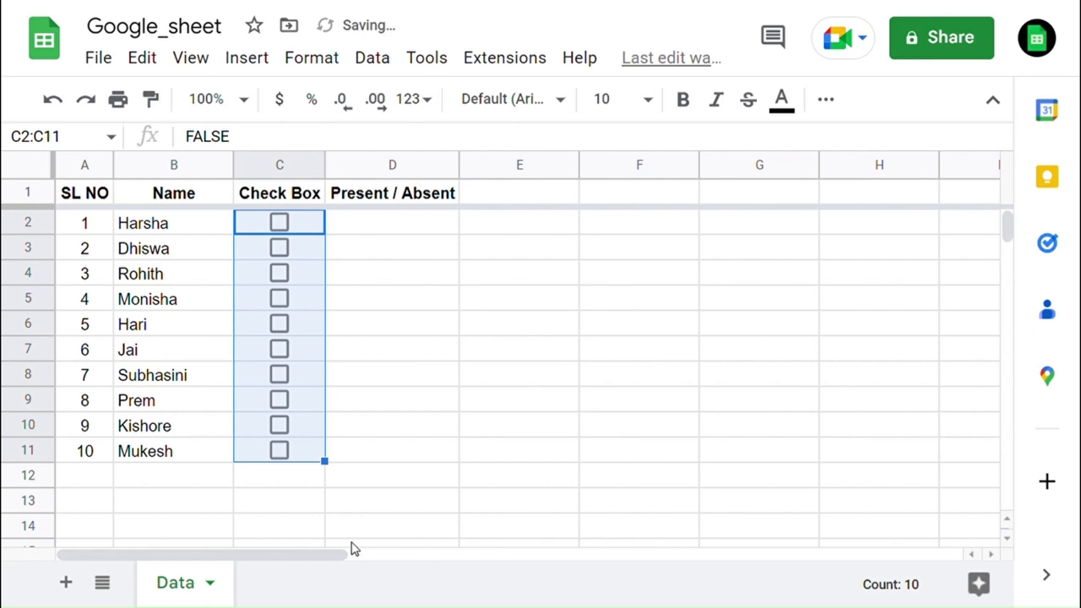
Step: Enter =IF(C2,"Present","Absent") in cell D2
{"action": "left_click", "coordinate": [391, 223]}
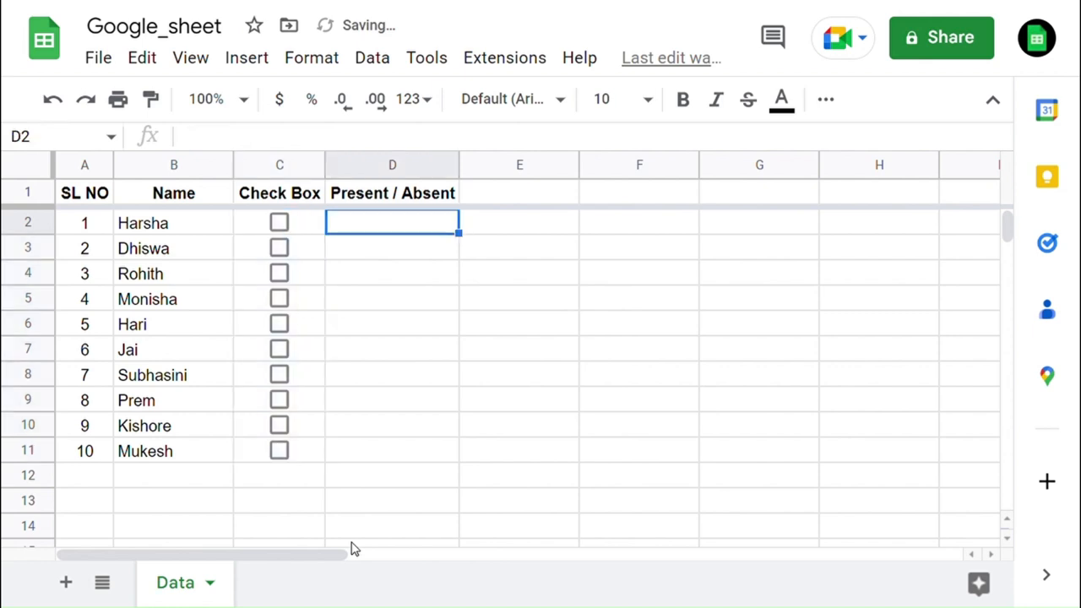
{"action": "type", "text": "="}
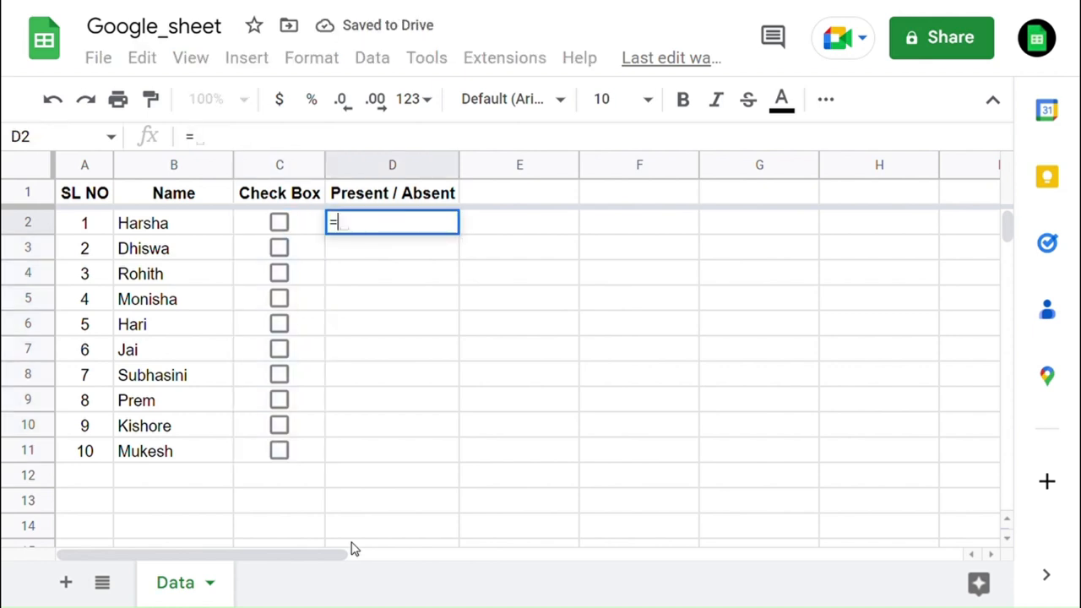
{"action": "type", "text": "i"}
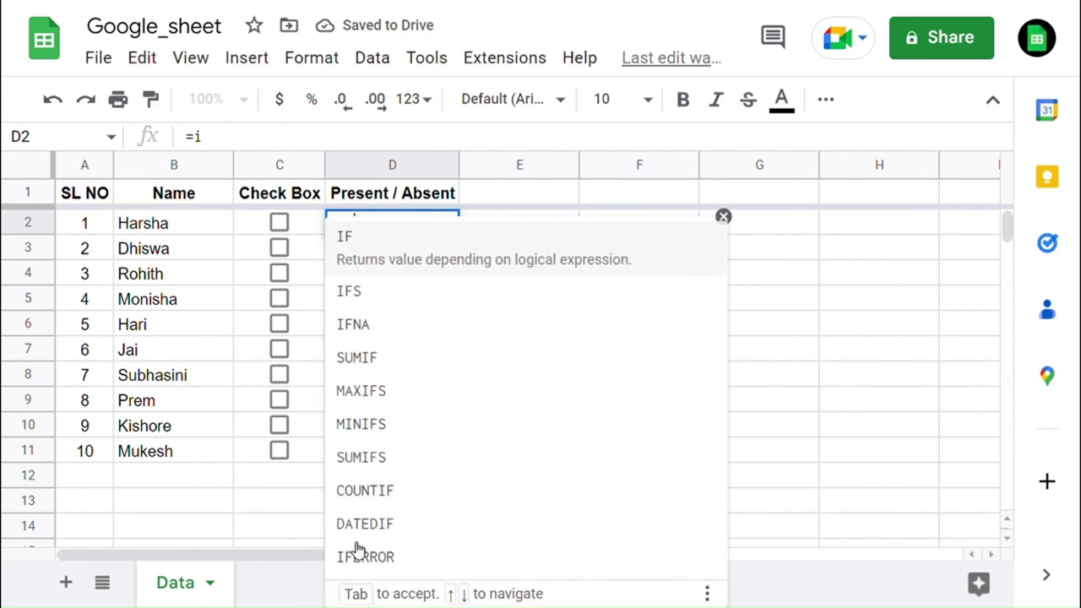
{"action": "type", "text": "f"}
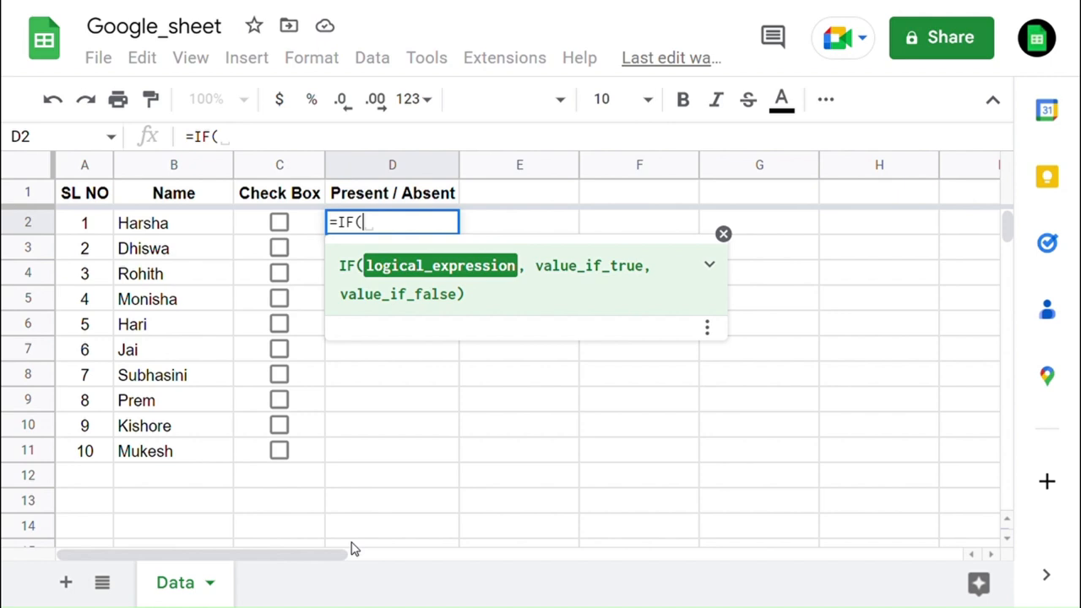
{"action": "type", "text": "C2,"}
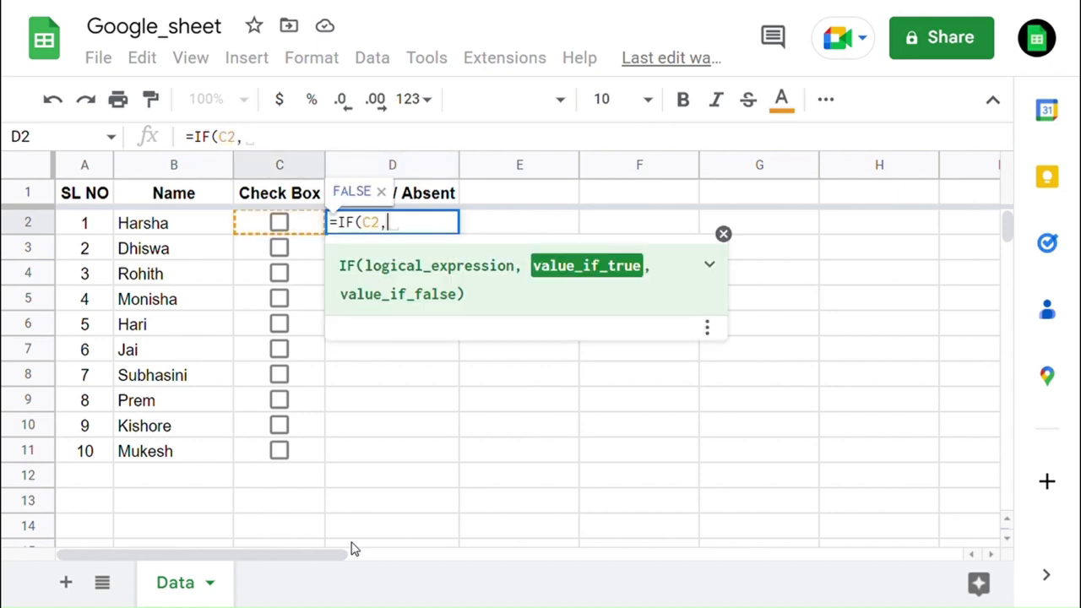
{"action": "type", "text": "Pres"}
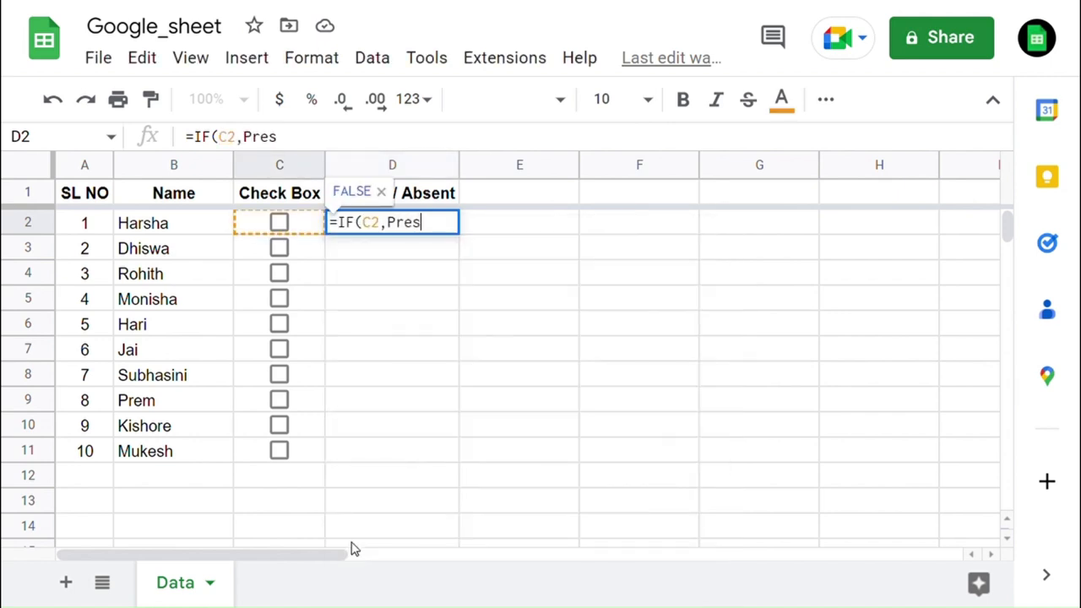
{"action": "type", "text": "ent\""}
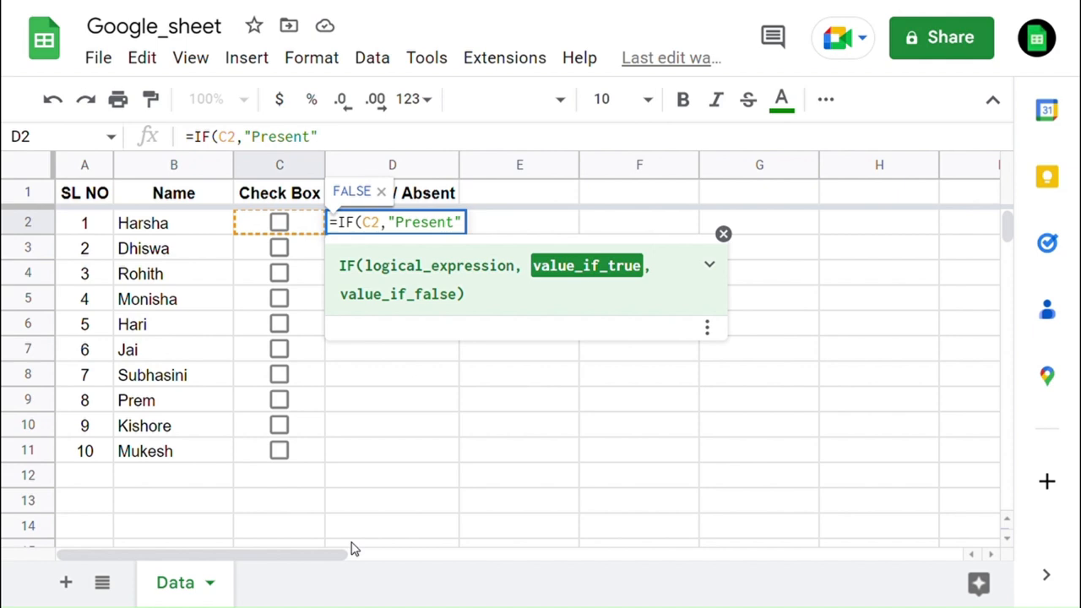
{"action": "type", "text": ","}
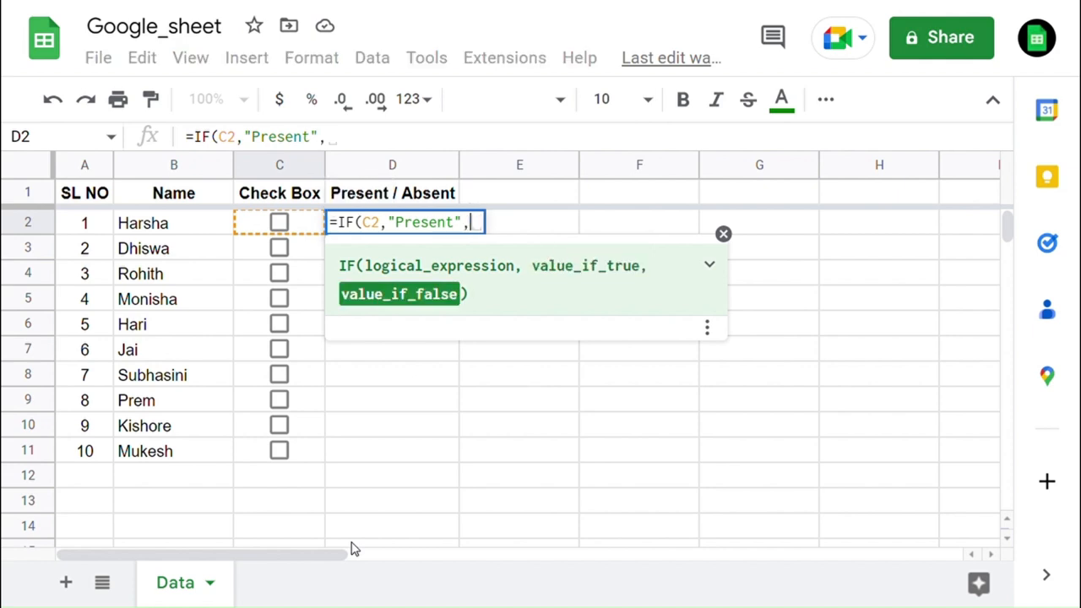
{"action": "type", "text": "\"A"}
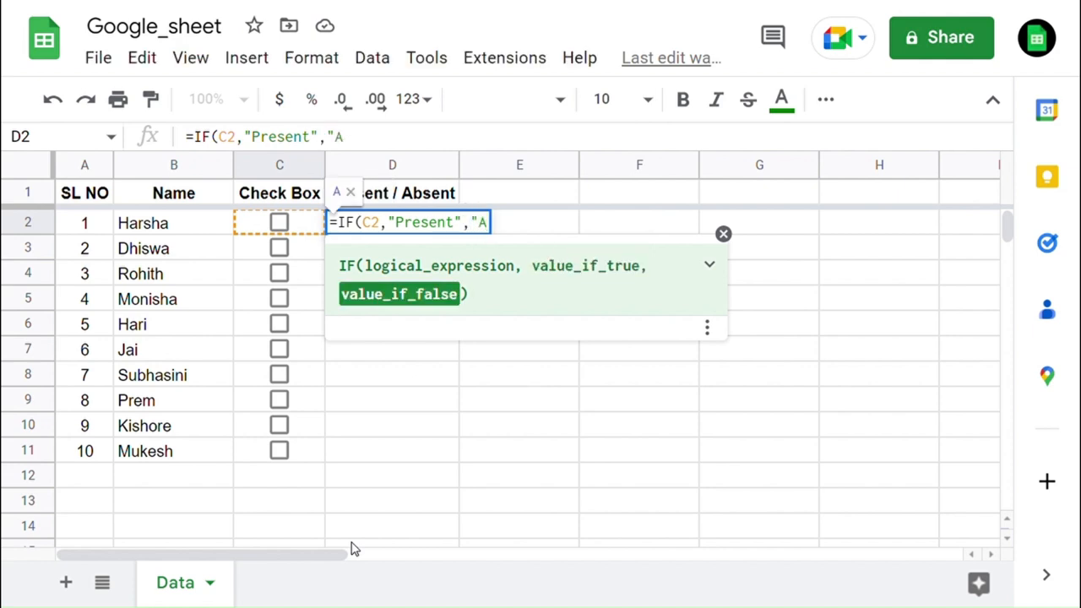
{"action": "type", "text": "bsent"}
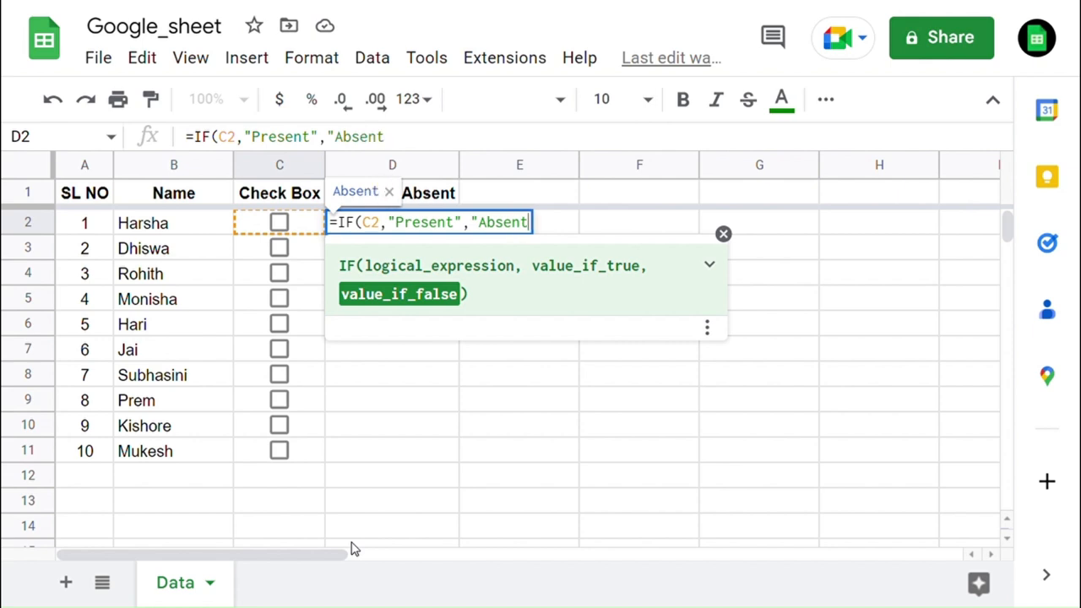
{"action": "type", "text": ")"}
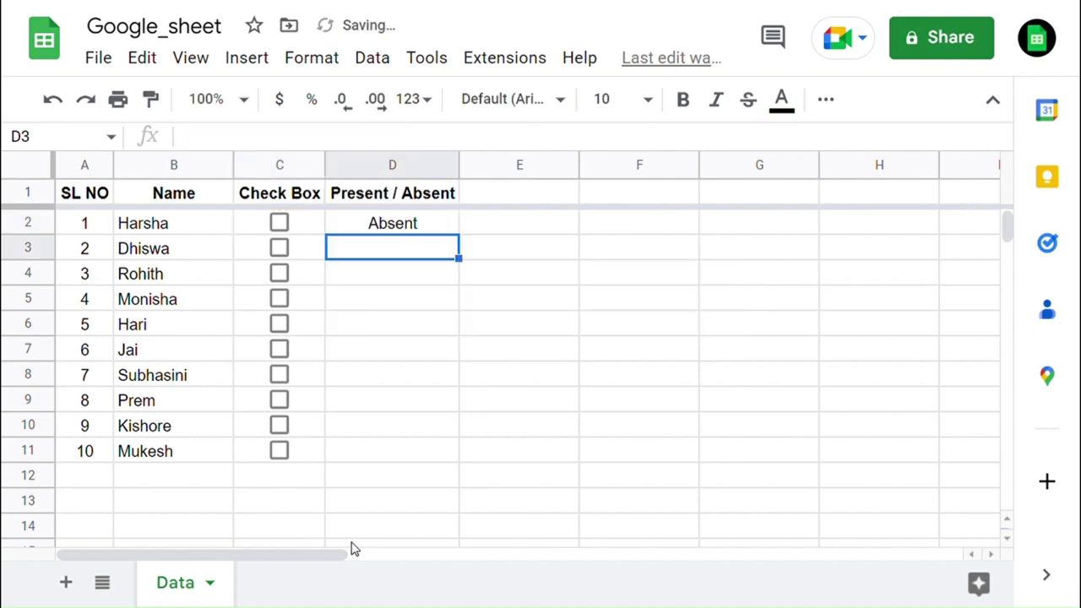
Step: Fill the IF formula down through D11 so every student shows Absent
{"action": "left_click_drag", "start_coordinate": [392, 247], "coordinate": [392, 450]}
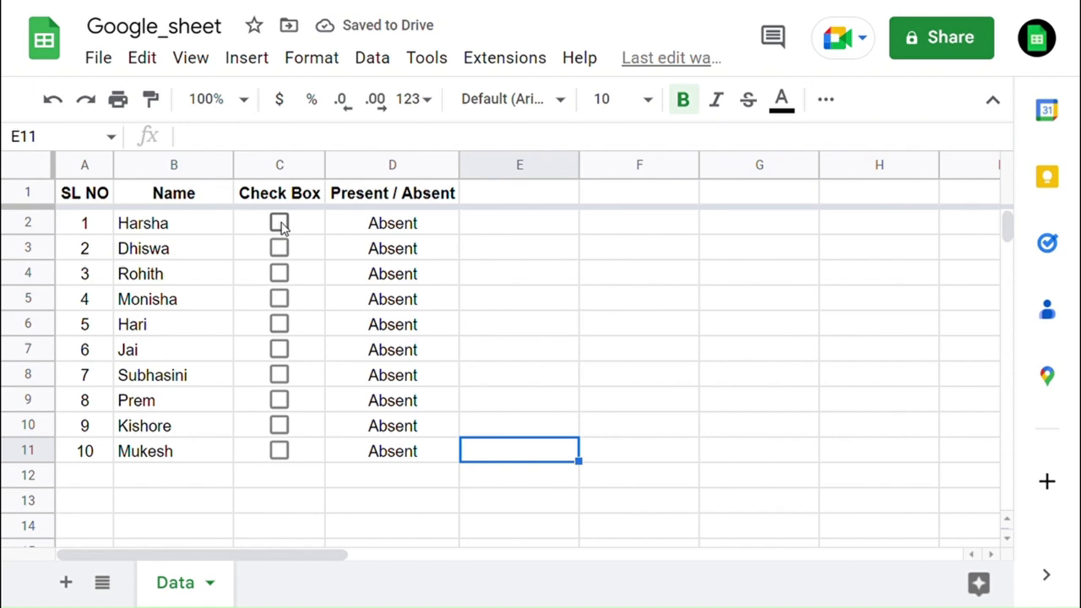
Step: Tick Harsha, Hari and Subhasini as present and leave Monisha absent
{"action": "left_click", "coordinate": [278, 223]}
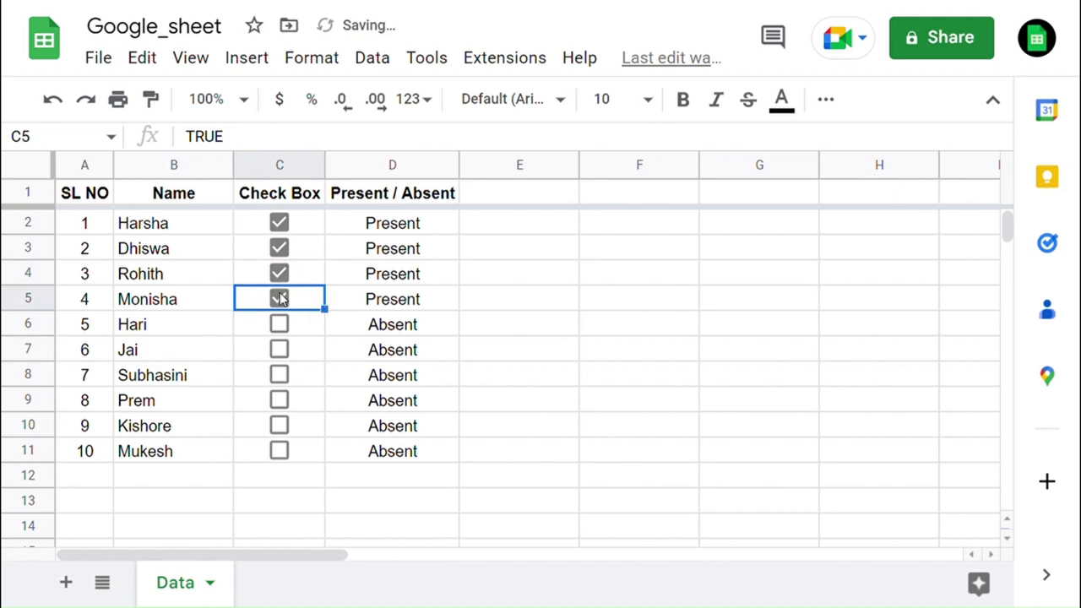
{"action": "left_click", "coordinate": [278, 325]}
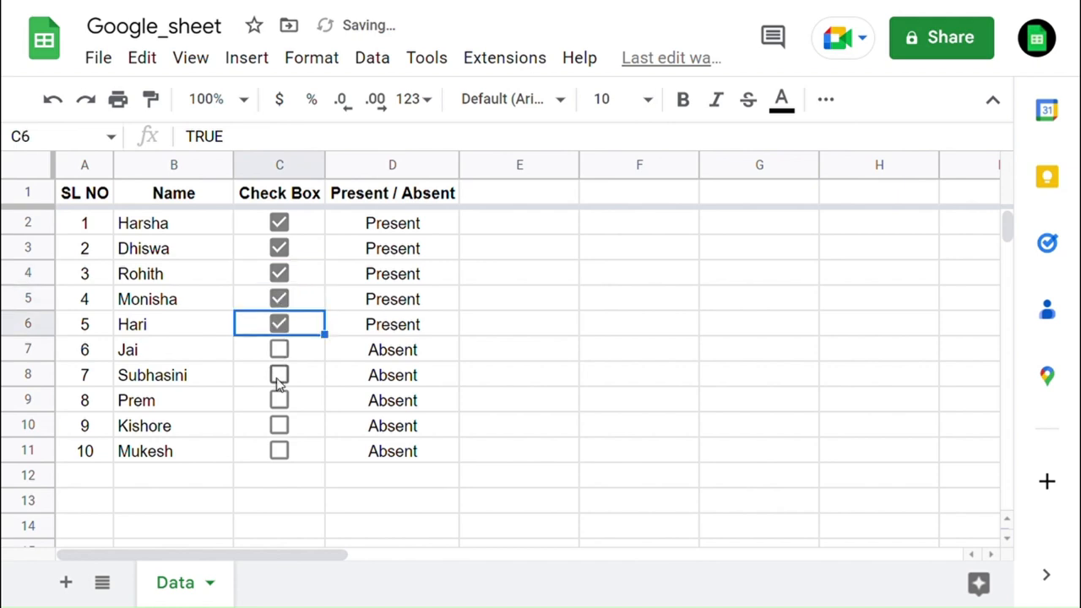
{"action": "left_click", "coordinate": [279, 375]}
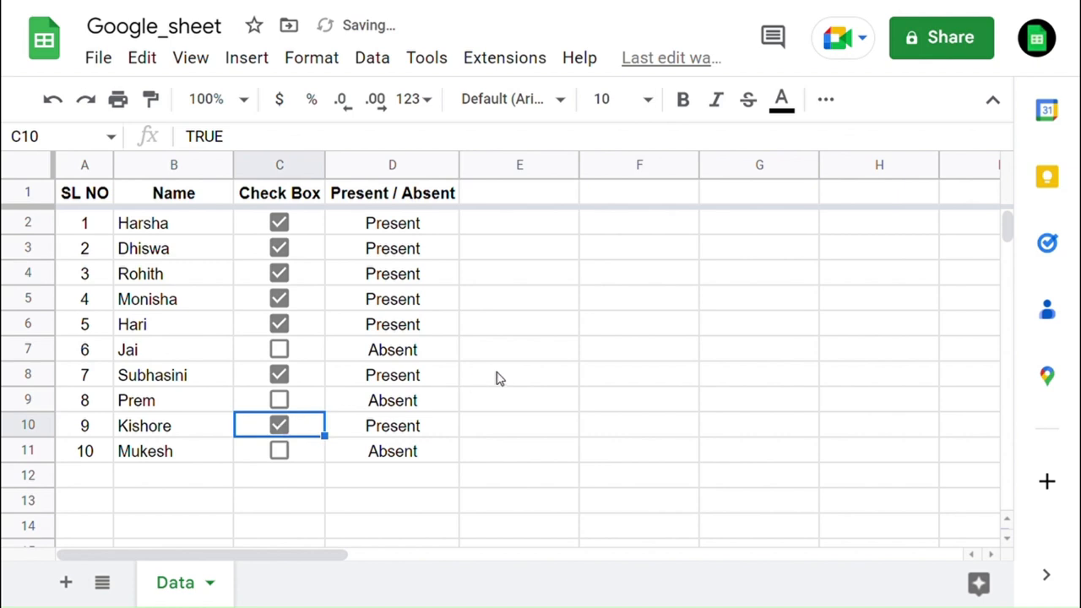
{"action": "left_click", "coordinate": [278, 297]}
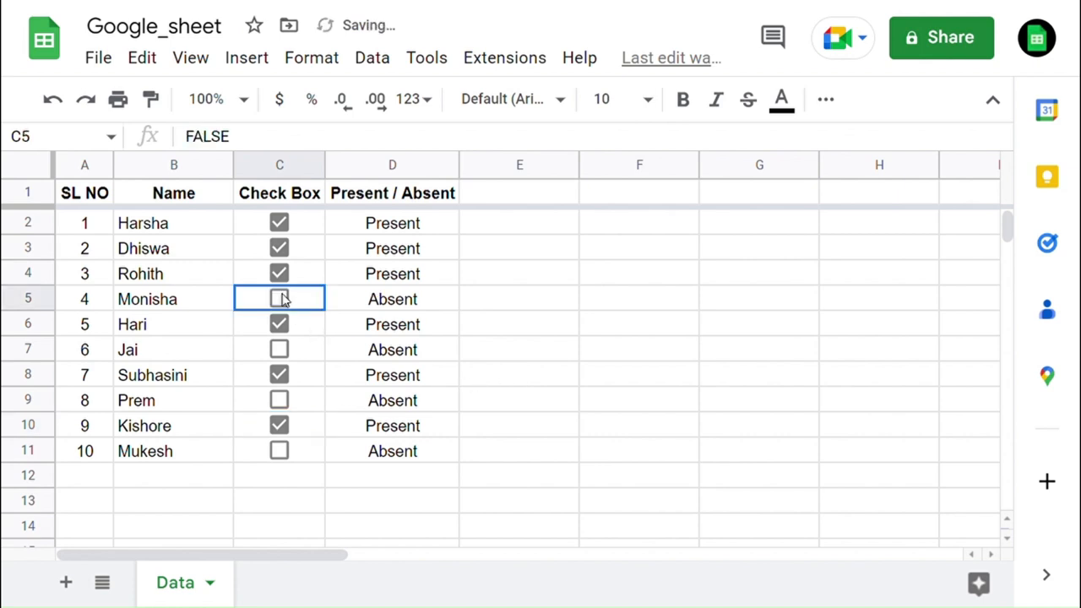
{"action": "mouse_move", "coordinate": [510, 328]}
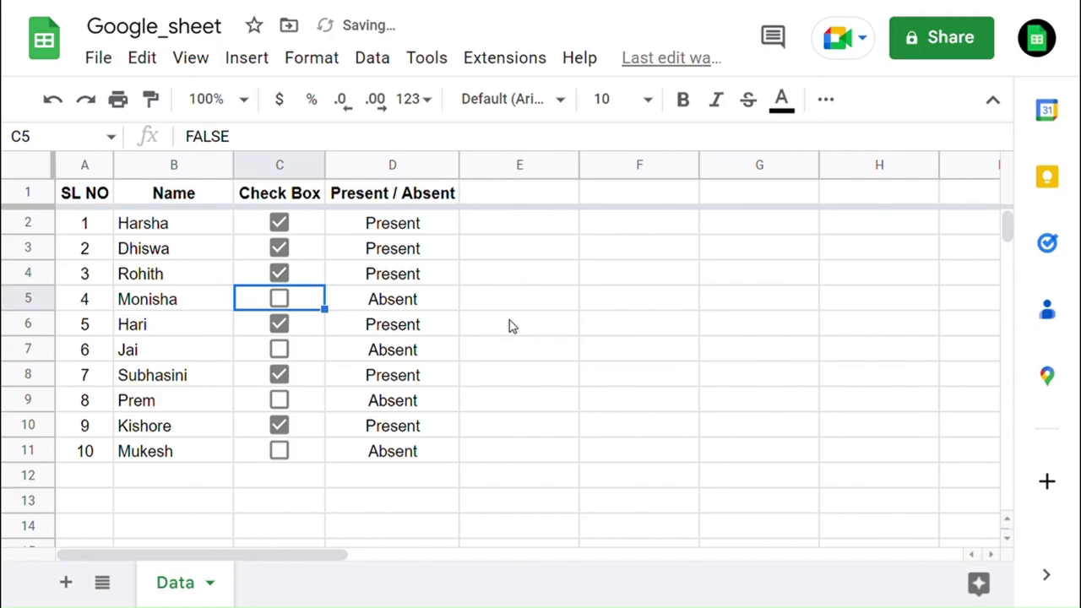